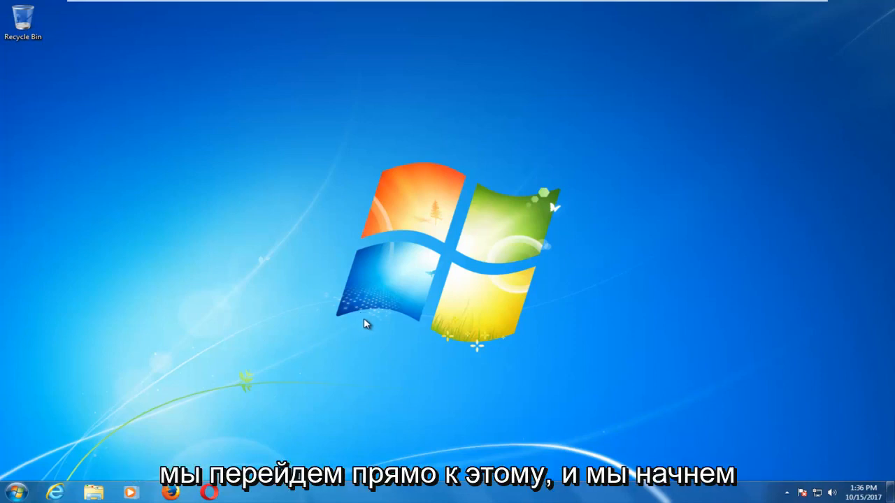
- Open the Computer window from the Start menu, listing the local disk and removable drives
left_click(14, 492)
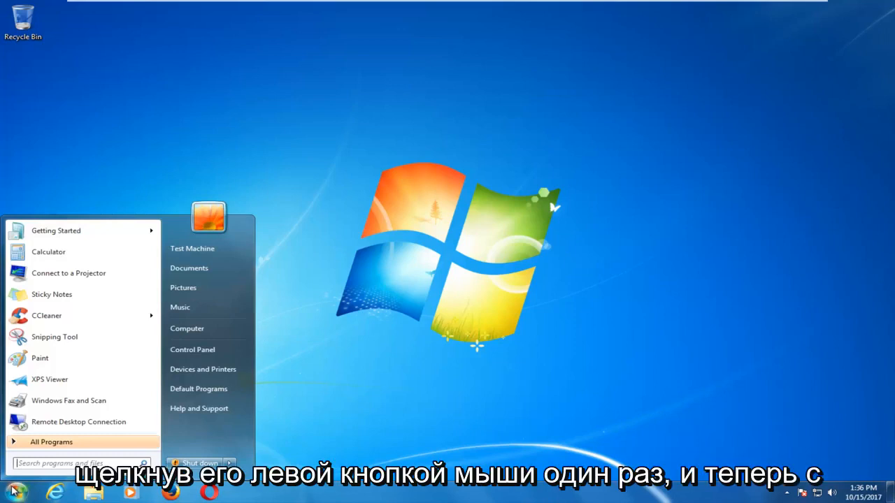
mouse_move(188, 328)
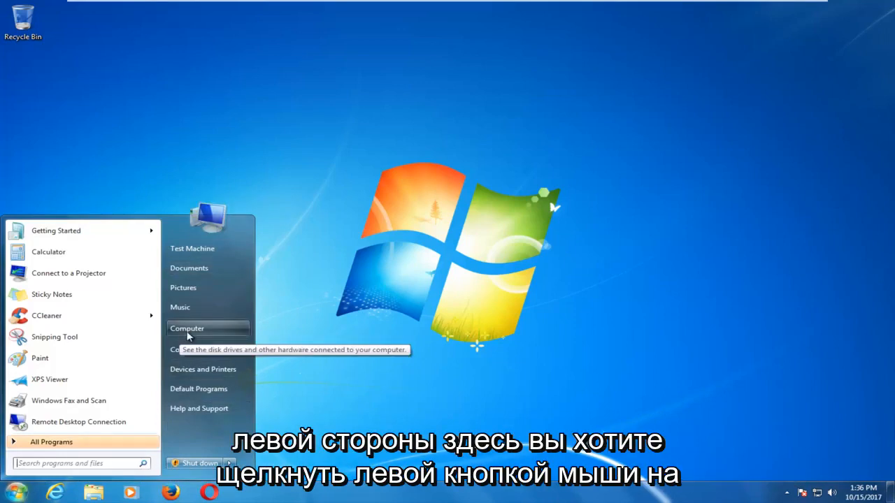
left_click(188, 329)
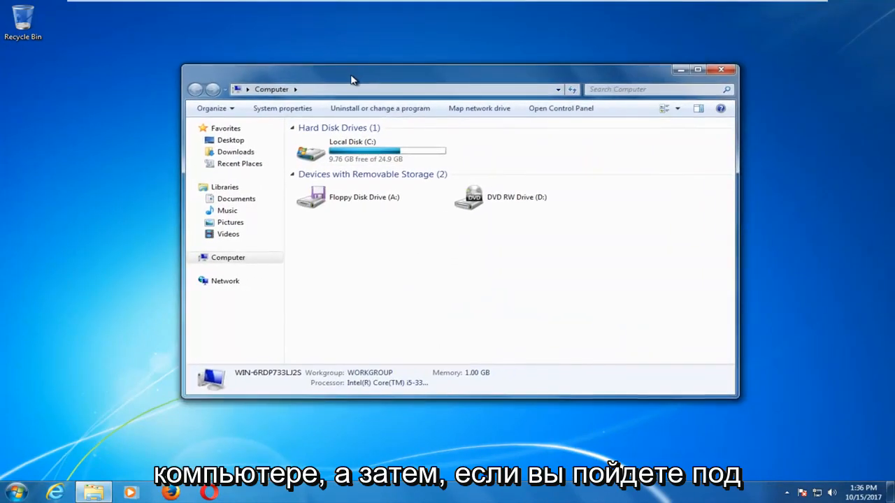
left_click(224, 188)
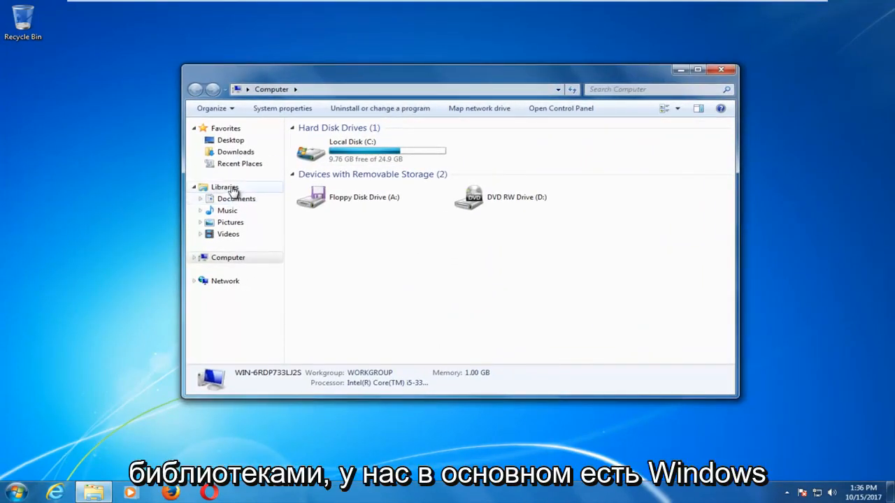
- Switch to the Libraries view showing Documents, Music, Pictures and Videos
left_click(224, 187)
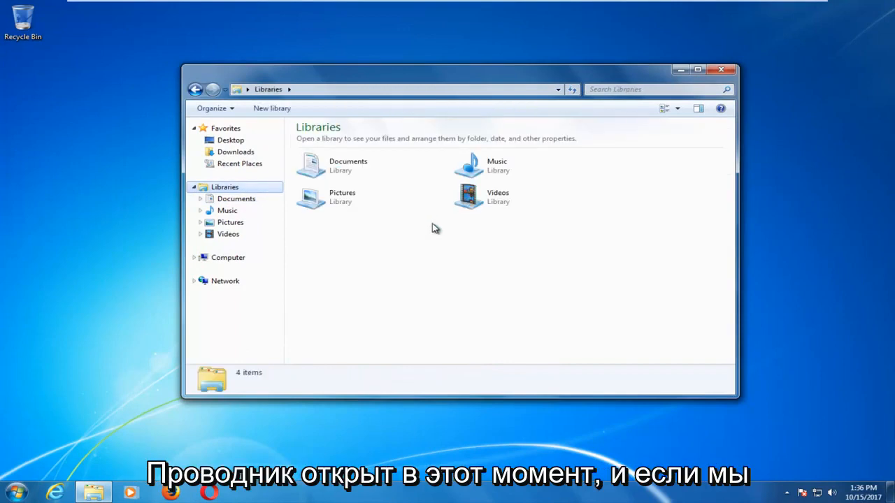
mouse_move(656, 138)
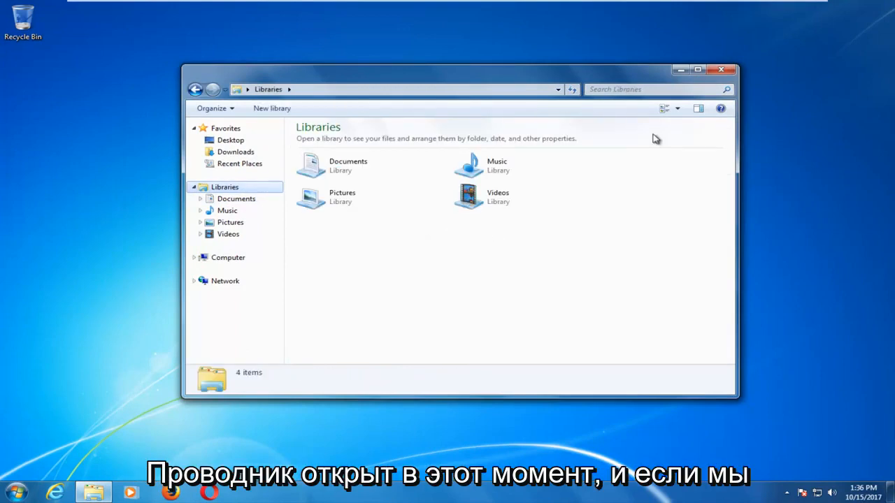
left_click(721, 70)
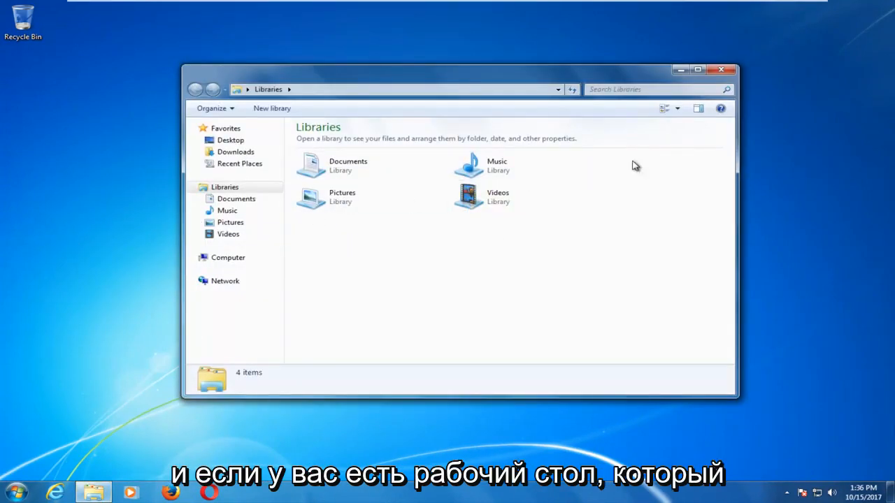
- Close the Libraries window, reopen it from the taskbar, and close it again to the bare desktop
left_click(92, 492)
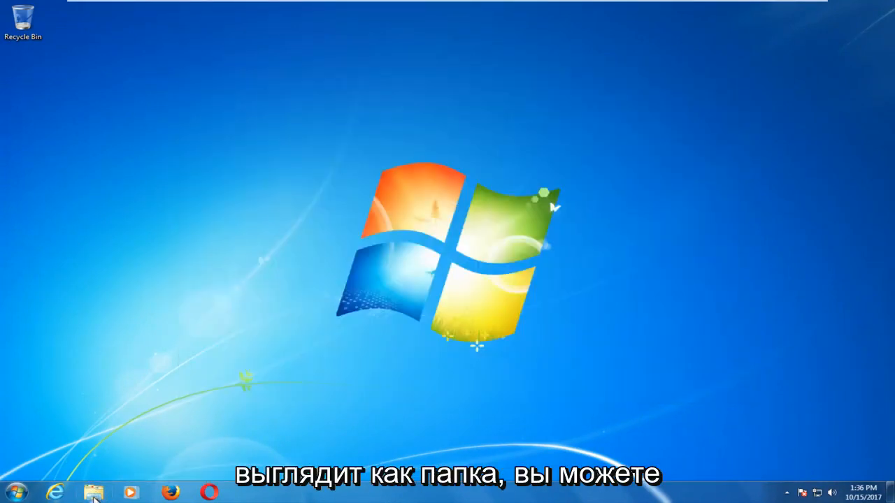
left_click(93, 492)
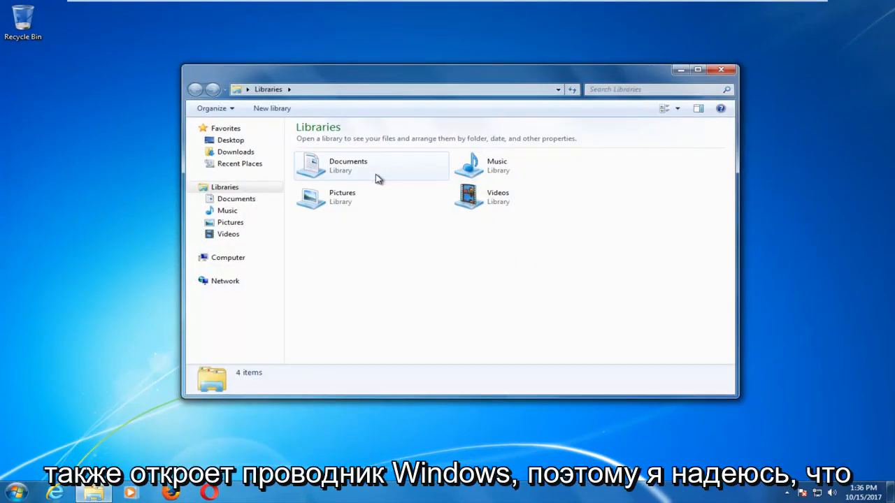
left_click(721, 70)
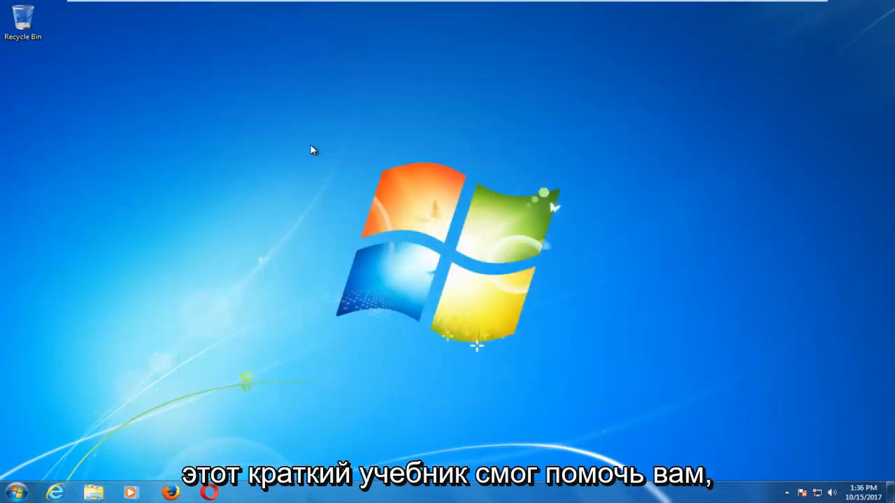